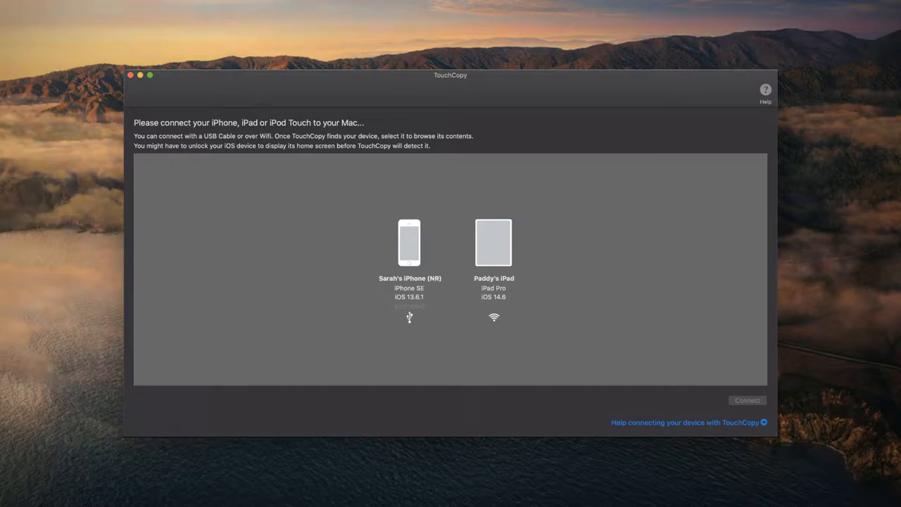
Connect to the USB-attached iPhone SE and show its device details.
click(410, 242)
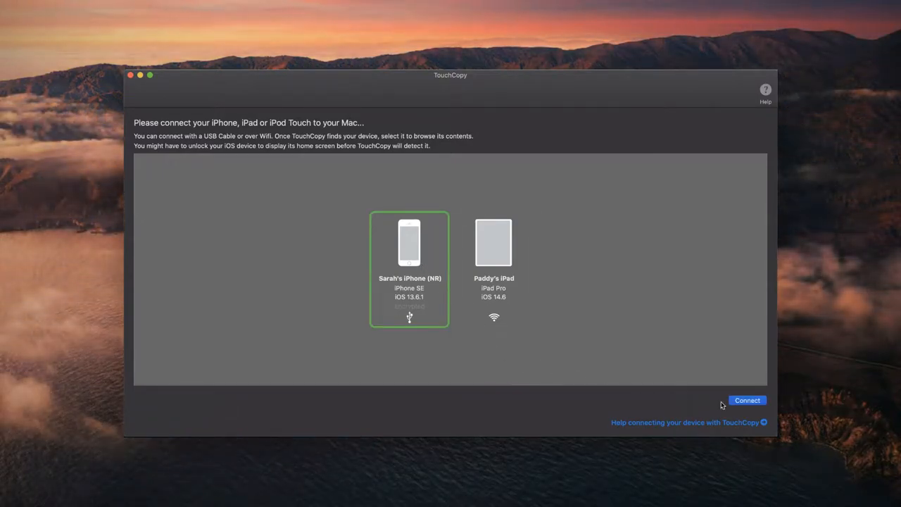
click(746, 400)
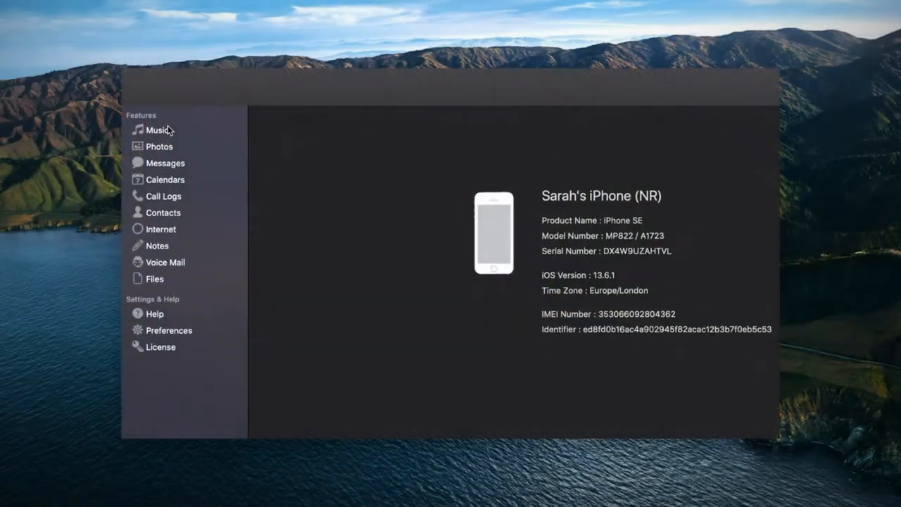
Show the iPhone's music library with the nine Metallica songs from ...And Justice For All.
click(168, 129)
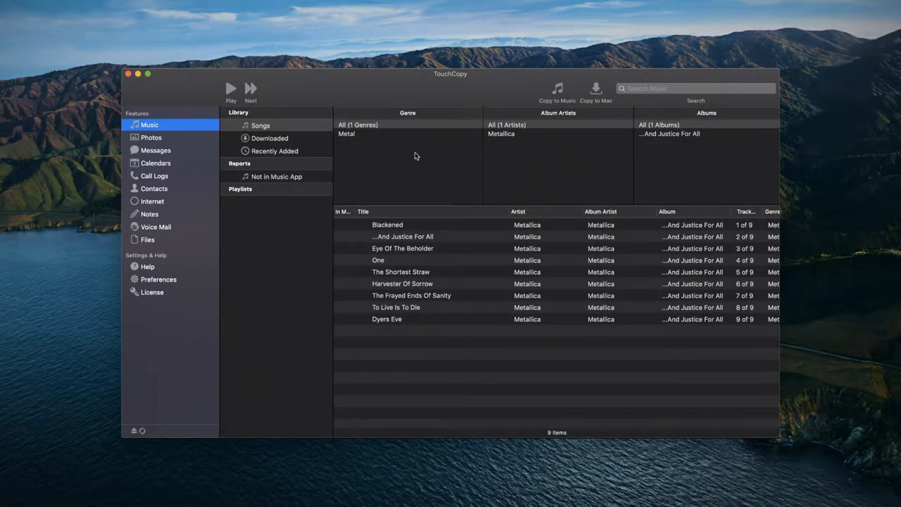
mouse_move(444, 318)
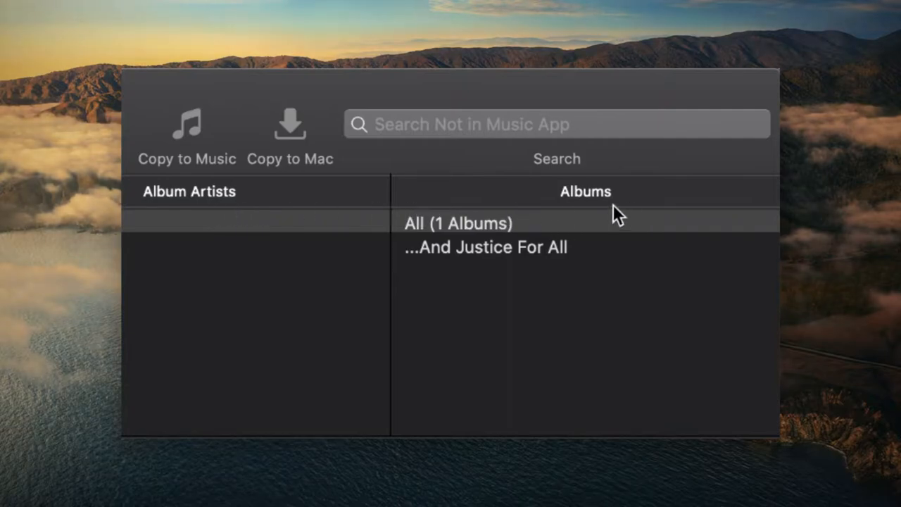
mouse_move(597, 214)
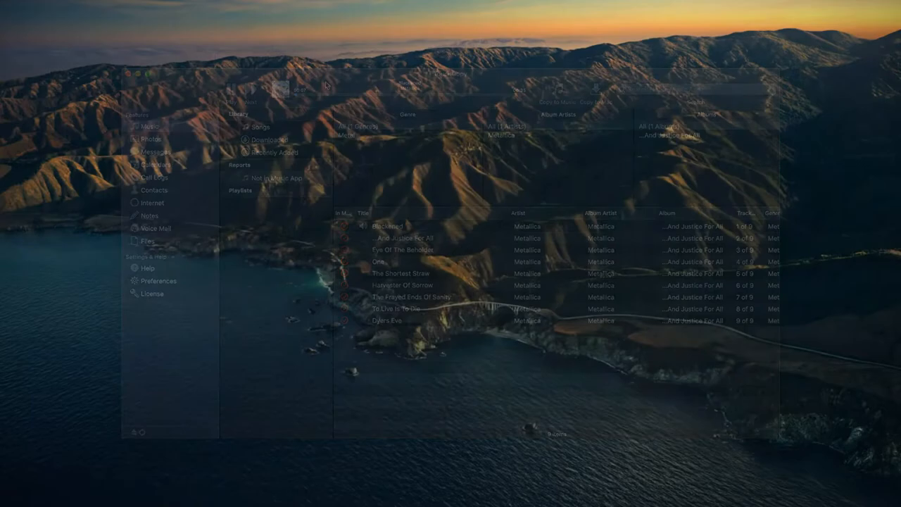
Preview the iPhone's photos one by one and return to the photo grid.
click(150, 119)
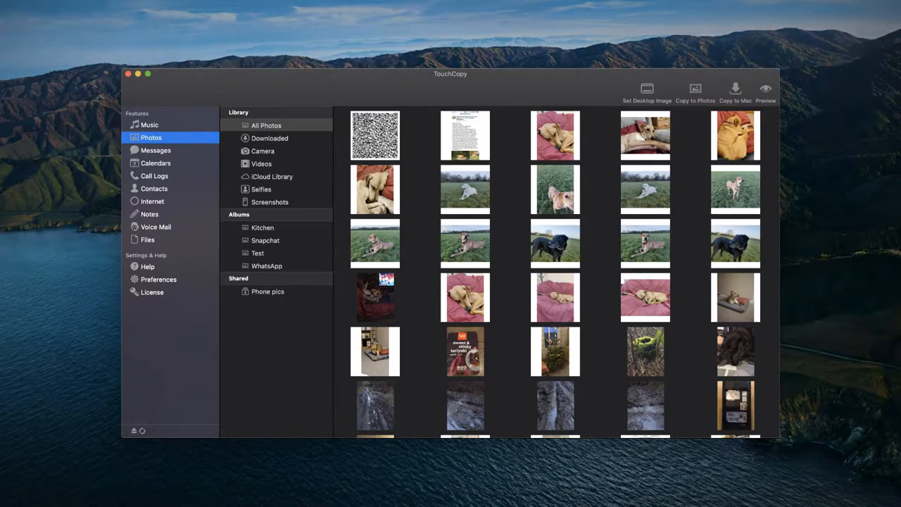
mouse_move(532, 220)
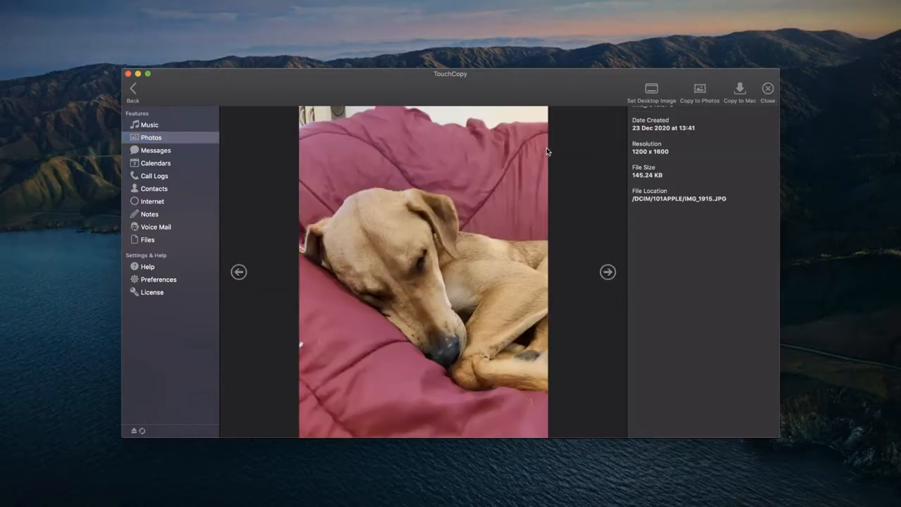
click(606, 272)
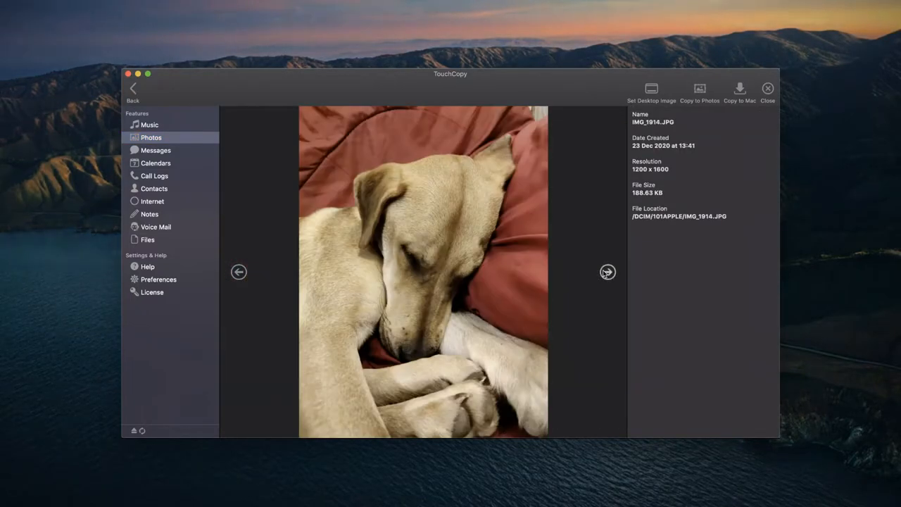
click(239, 271)
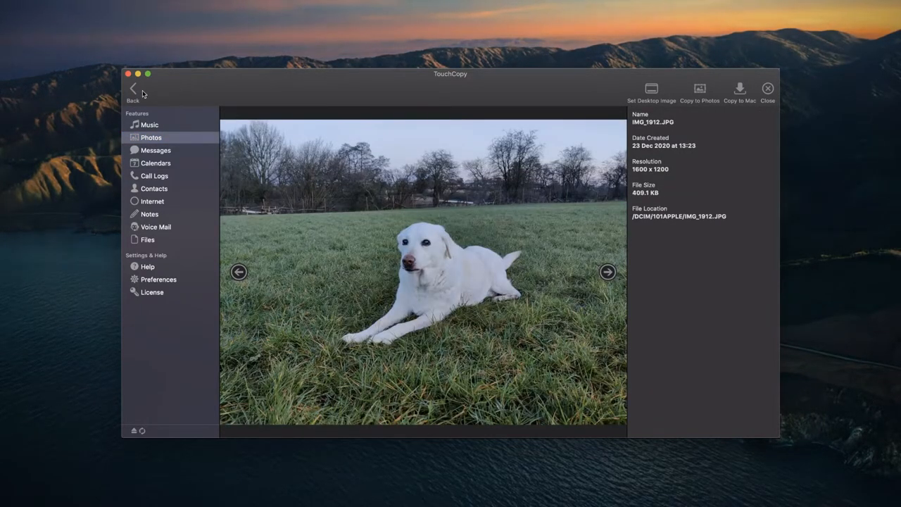
click(133, 92)
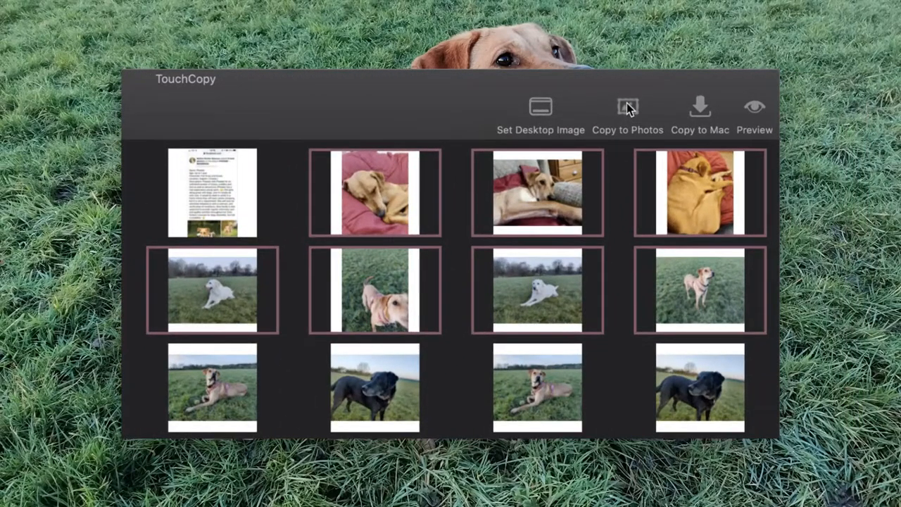
Copy the selected dog photos into Photos, browse the iPhone's videos, then move to Messages.
click(627, 115)
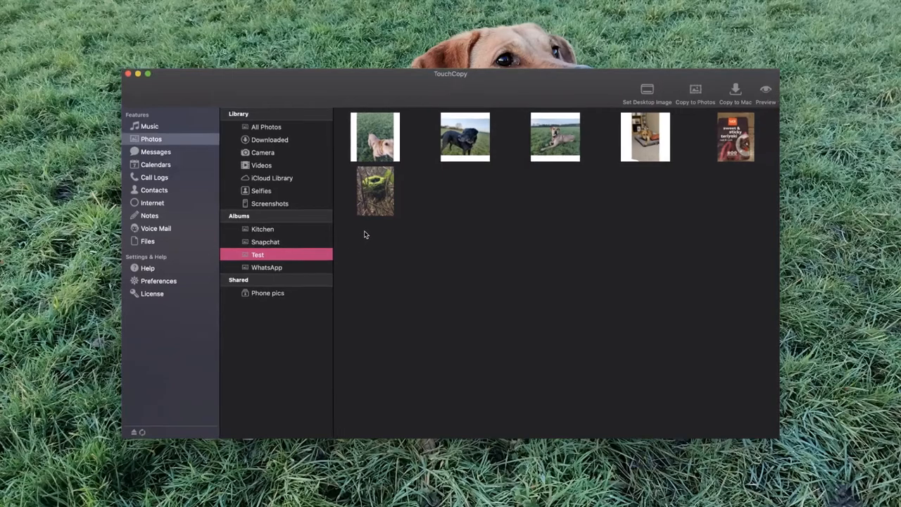
mouse_move(295, 189)
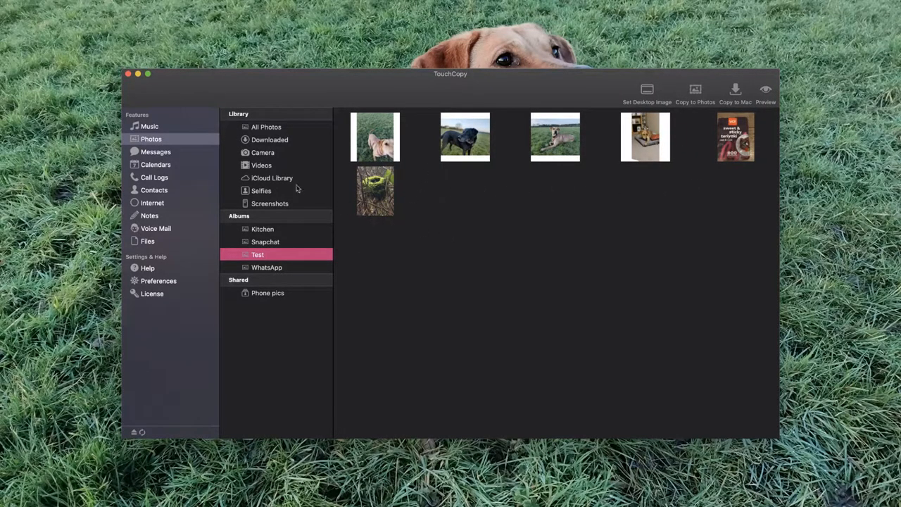
click(262, 165)
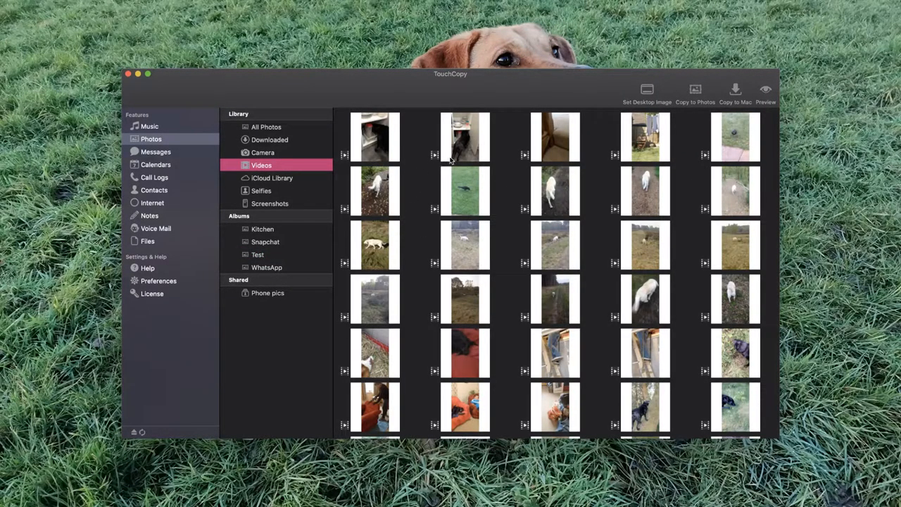
scroll(down, 3)
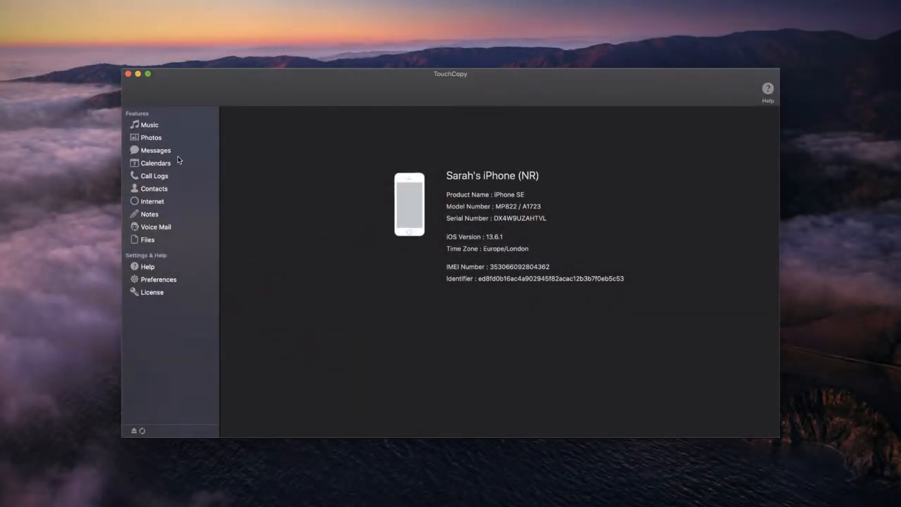
click(154, 149)
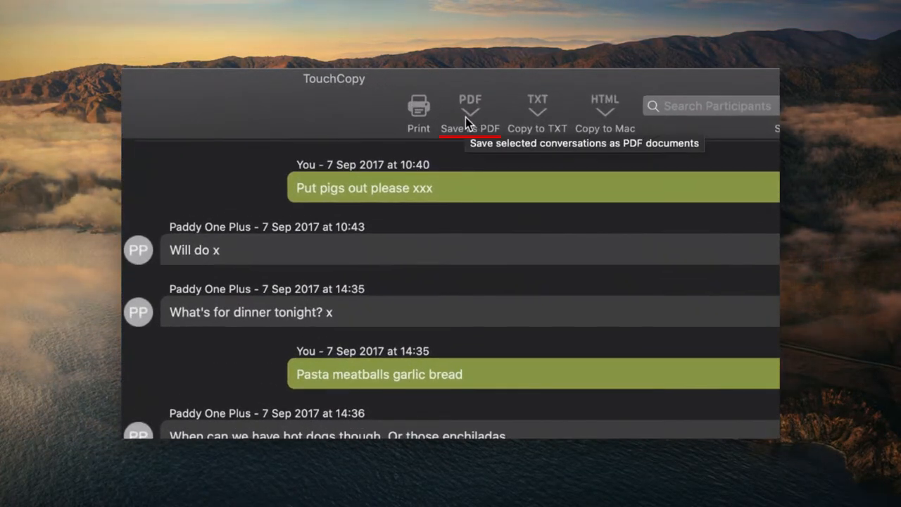
mouse_move(604, 119)
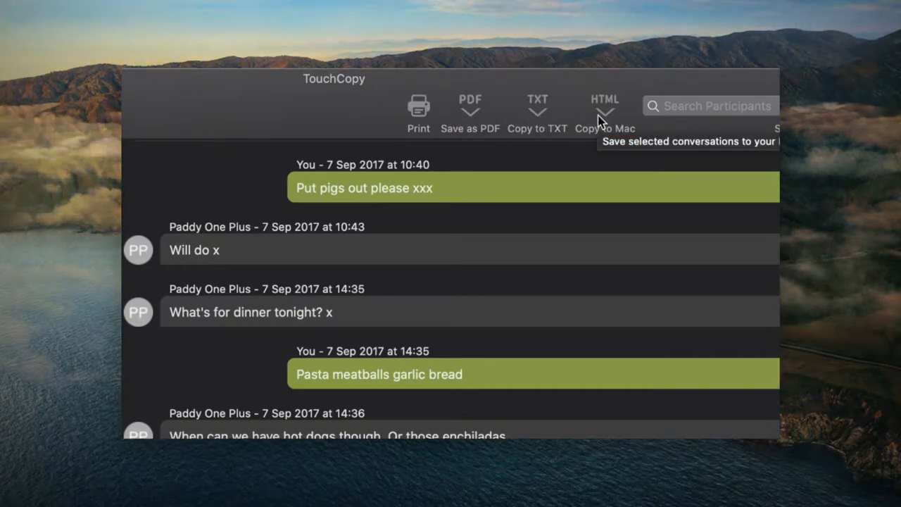
mouse_move(420, 110)
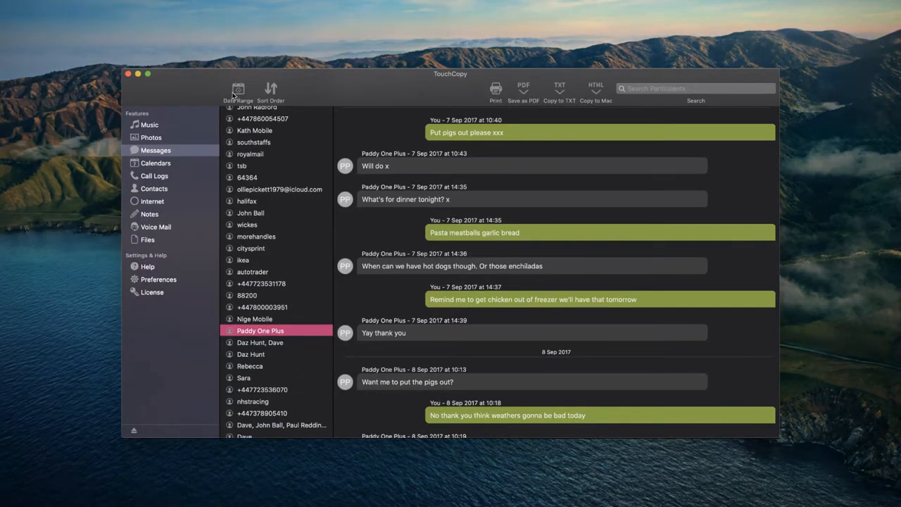
Set a date-range filter on the Paddy One Plus conversation, adjusting the start date's year.
click(238, 90)
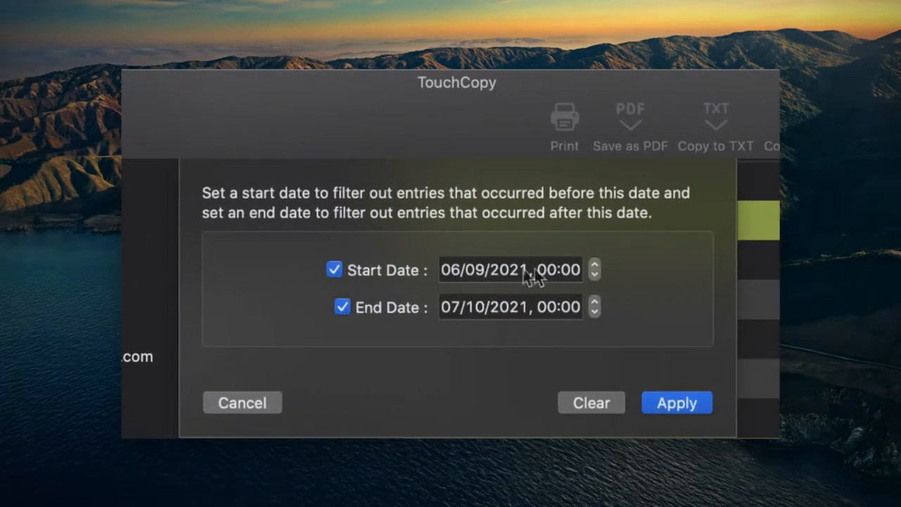
click(512, 270)
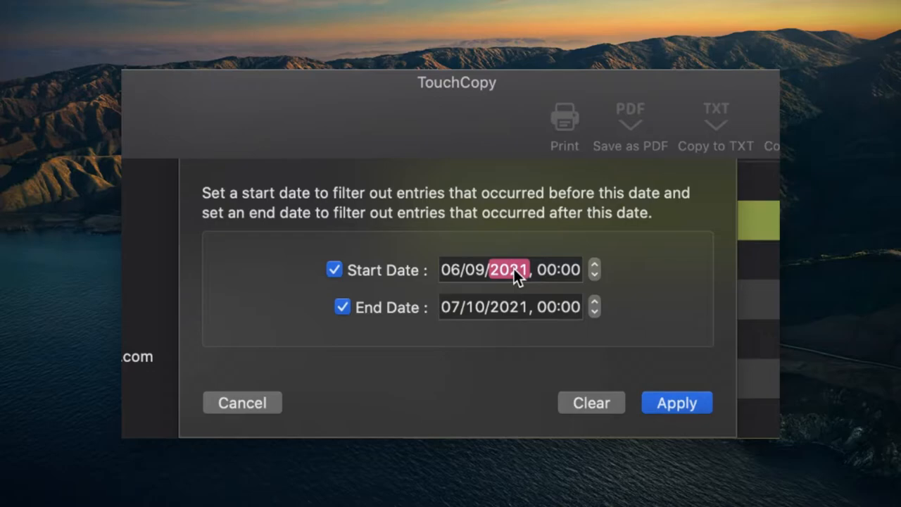
click(676, 403)
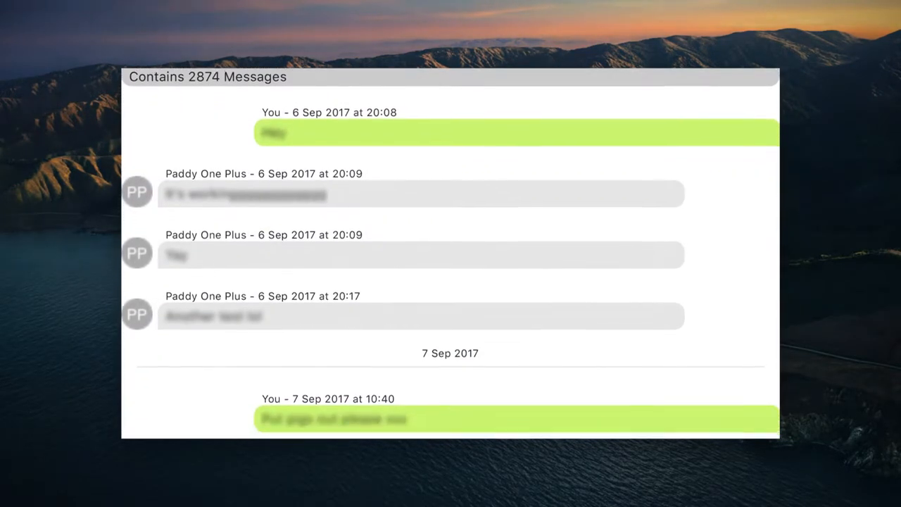
scroll(down, 3)
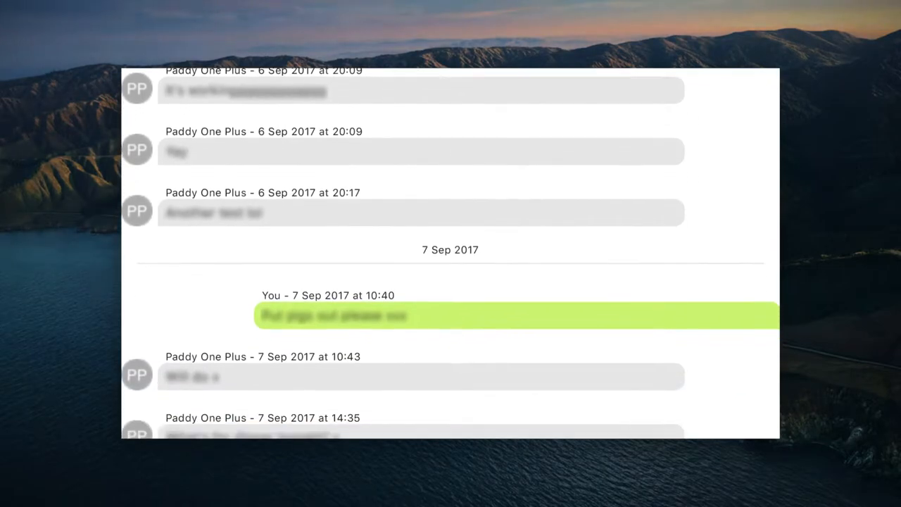
scroll(down, 3)
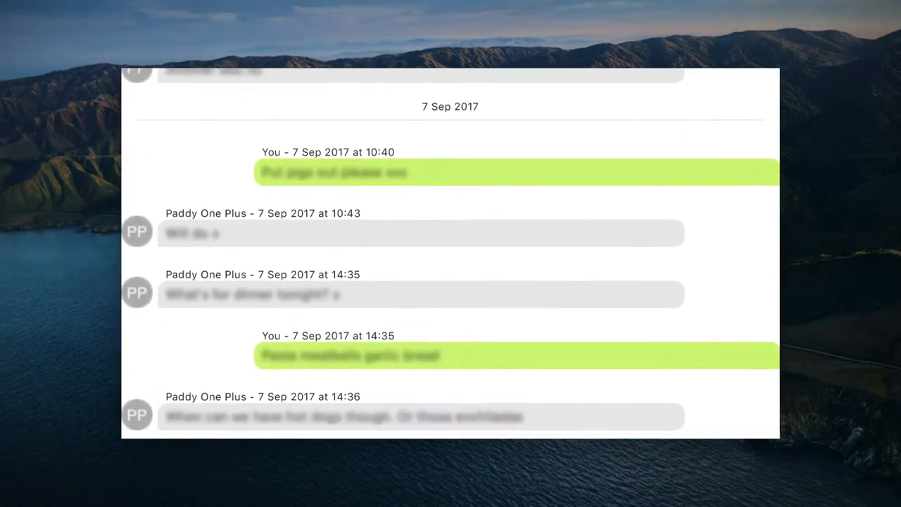
scroll(down, 3)
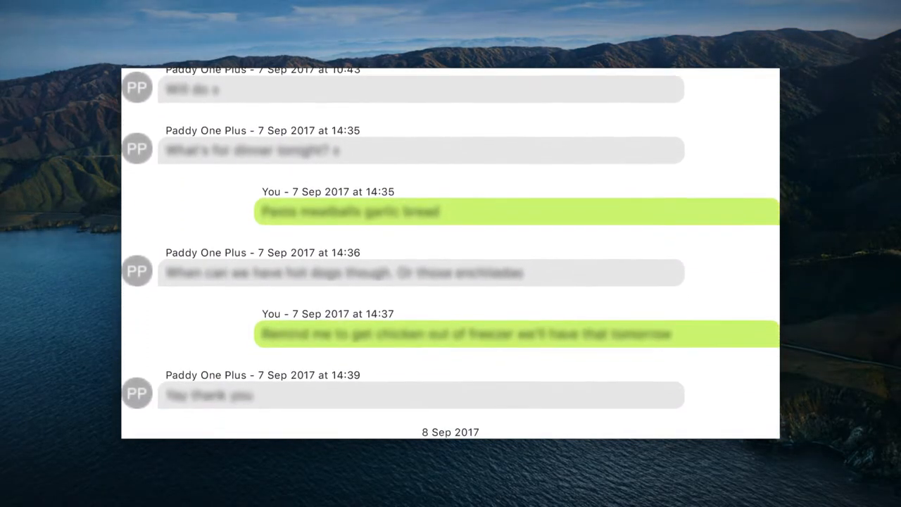
scroll(down, 3)
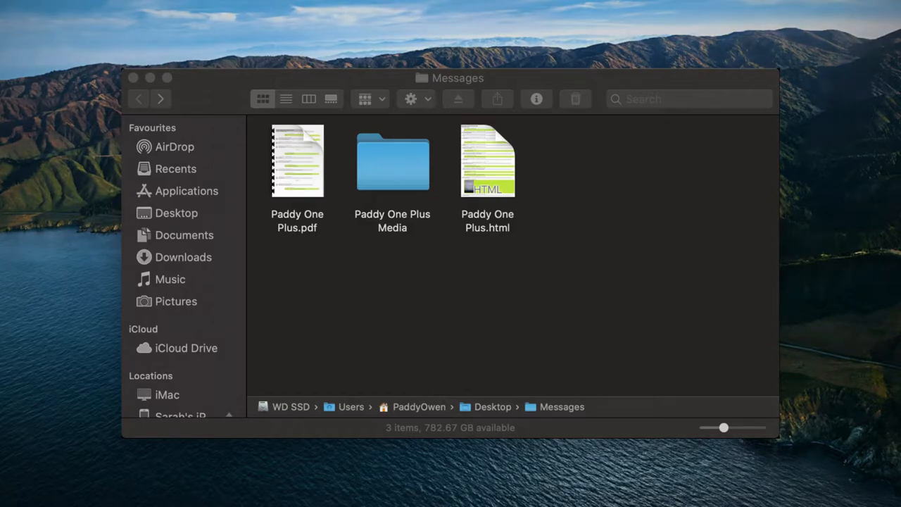
double_click(391, 160)
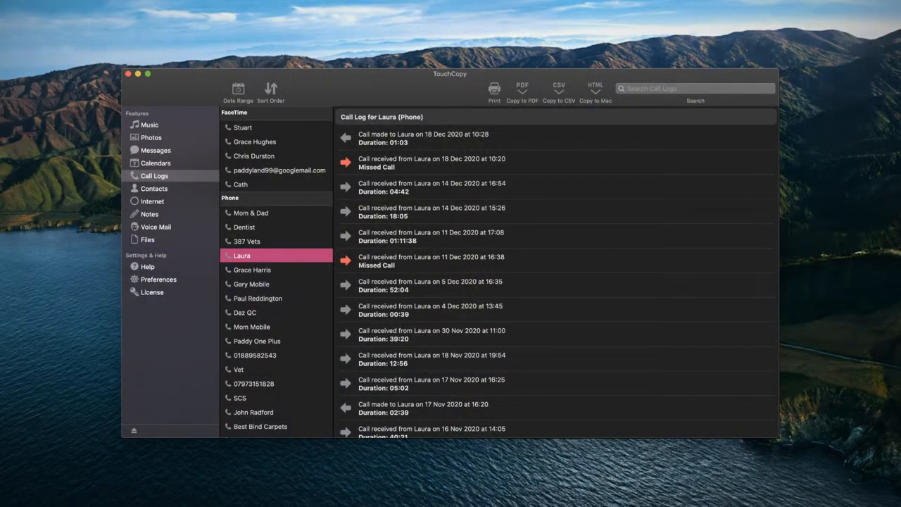
mouse_move(453, 347)
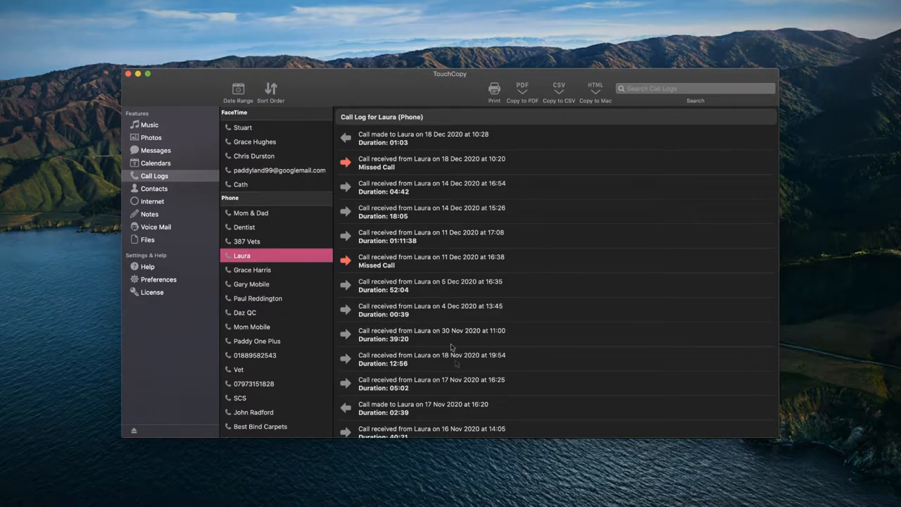
Preview printing Laura's call log, then show the Call Logs export preferences.
scroll(down, 3)
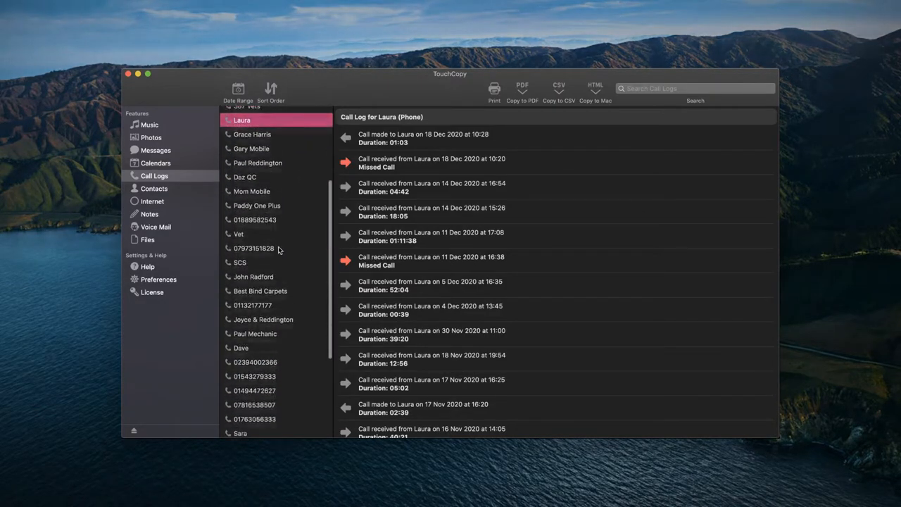
scroll(down, 3)
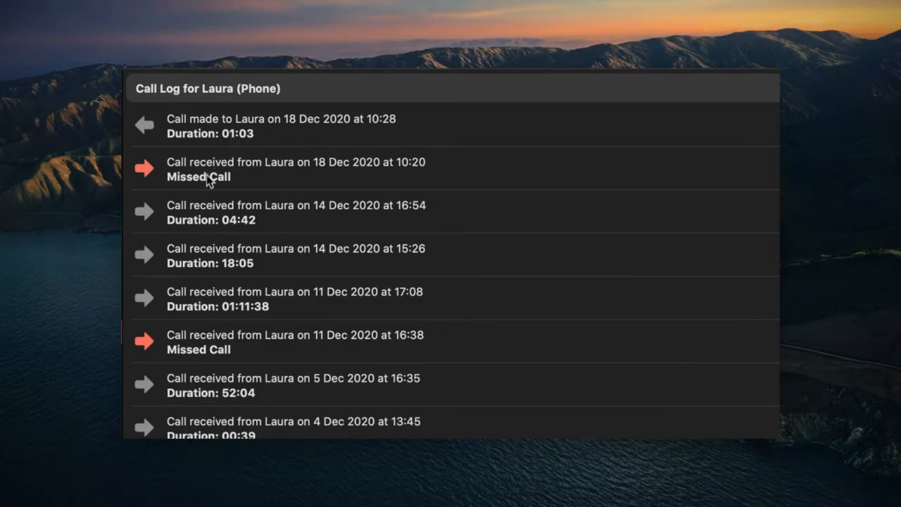
mouse_move(290, 133)
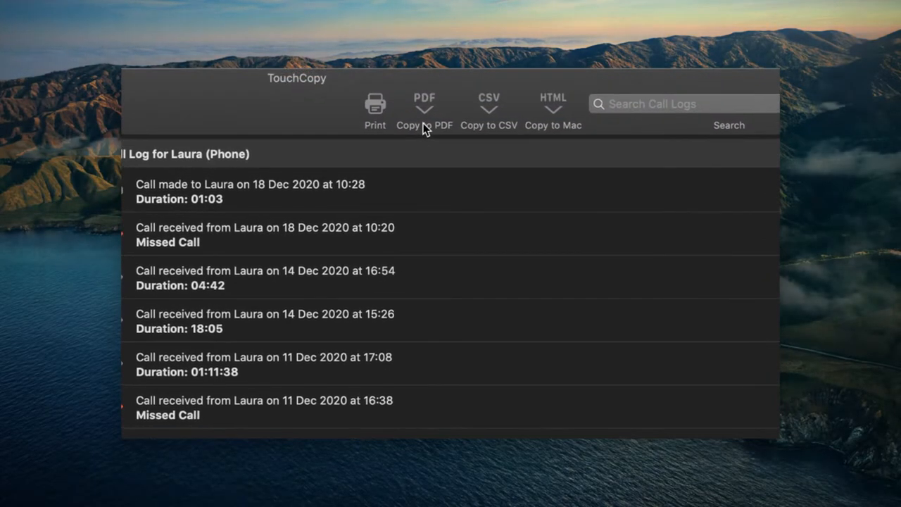
mouse_move(488, 112)
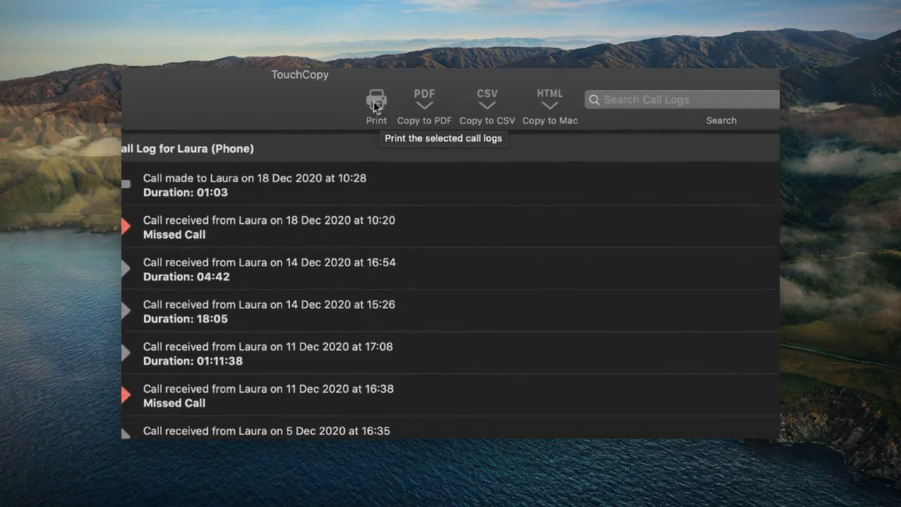
click(376, 102)
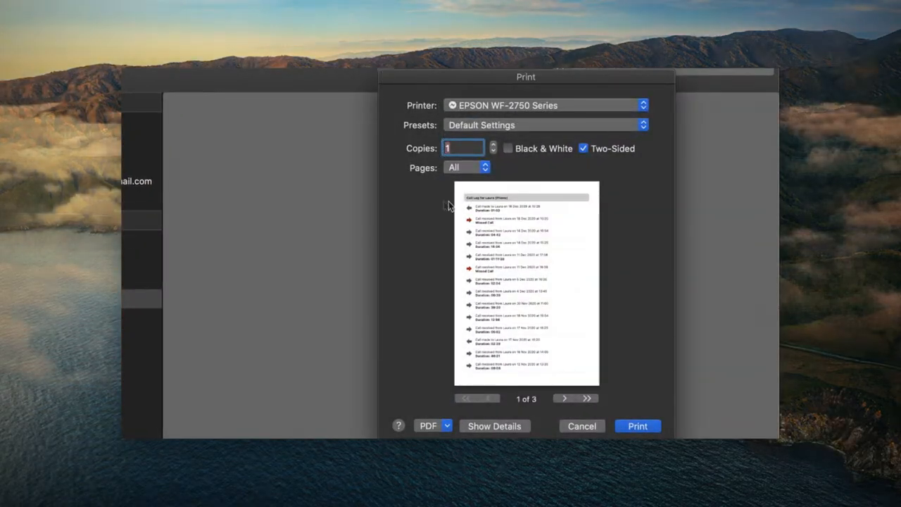
click(582, 425)
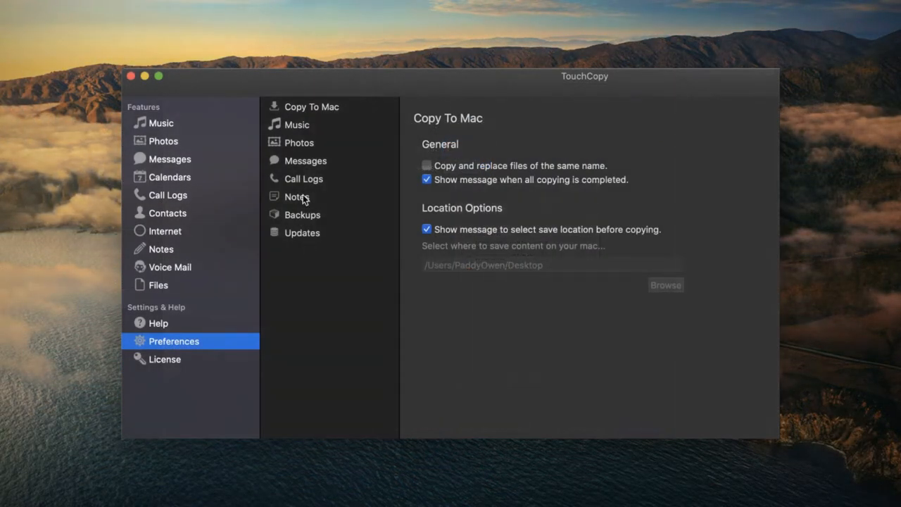
click(304, 178)
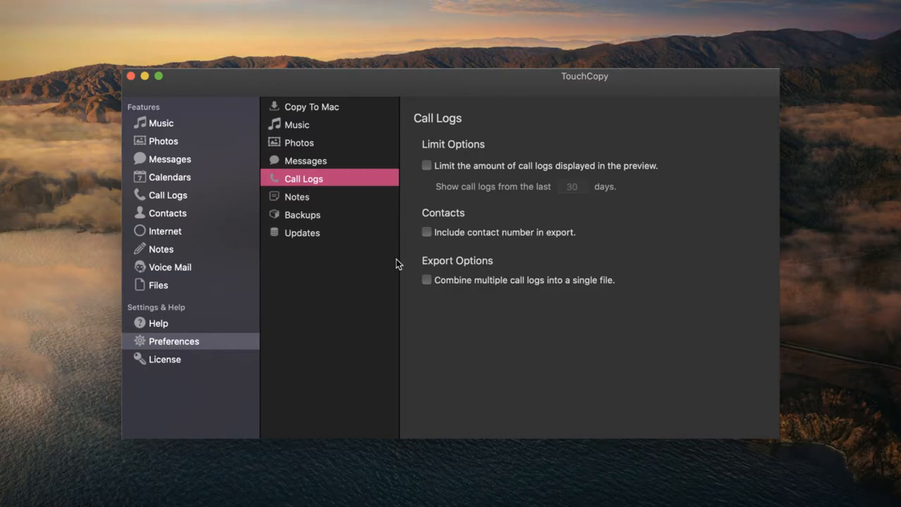
mouse_move(484, 294)
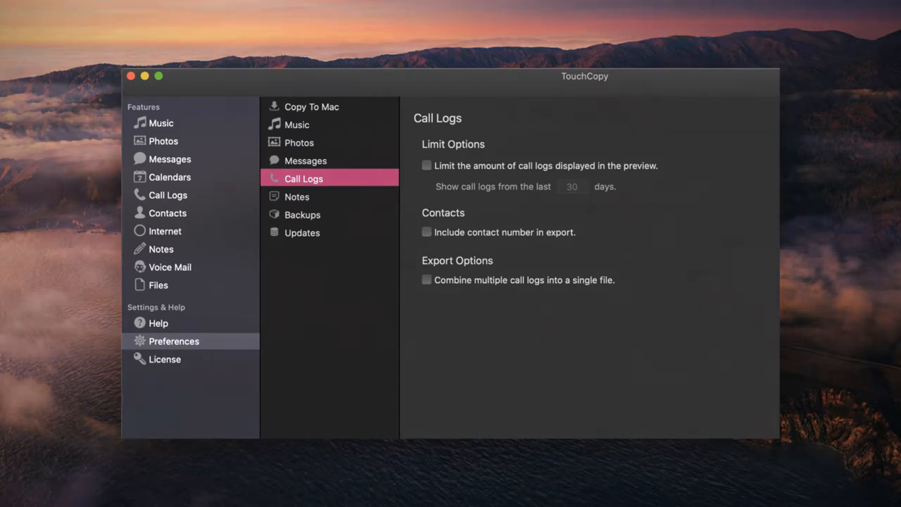
Show the iPhone's calendars with the November 2021 events.
click(169, 178)
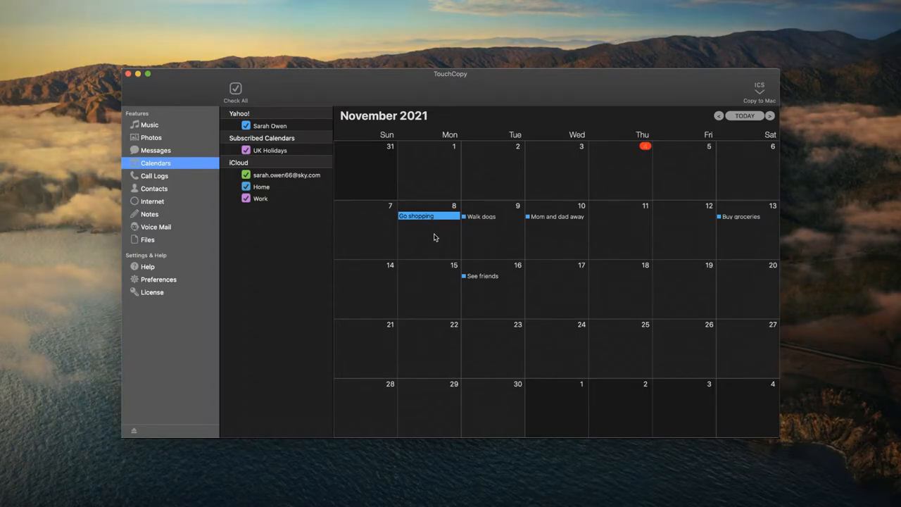
mouse_move(457, 309)
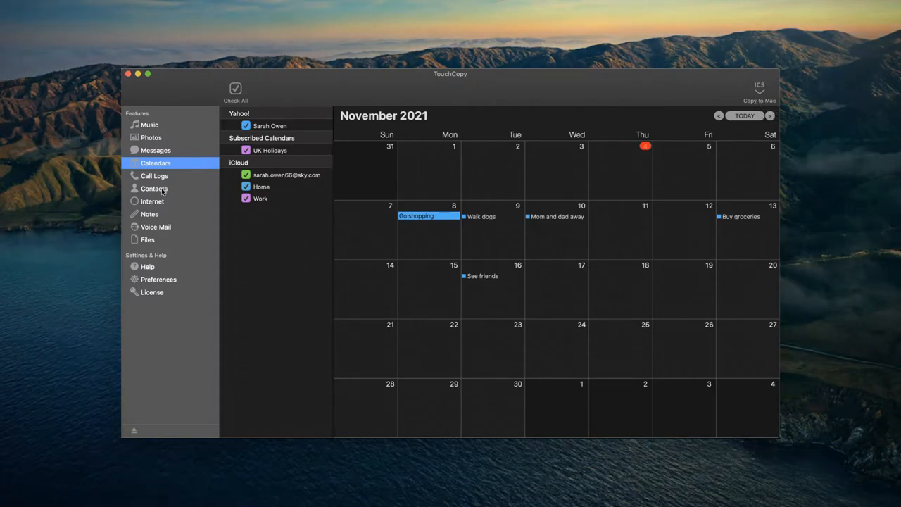
Scroll through the iPhone's contacts list, then switch to its iCloud notes.
click(153, 189)
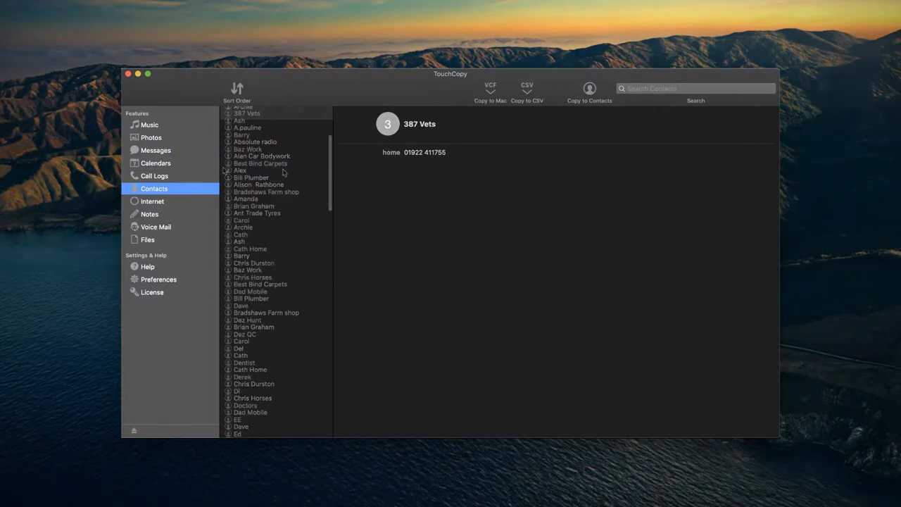
scroll(down, 3)
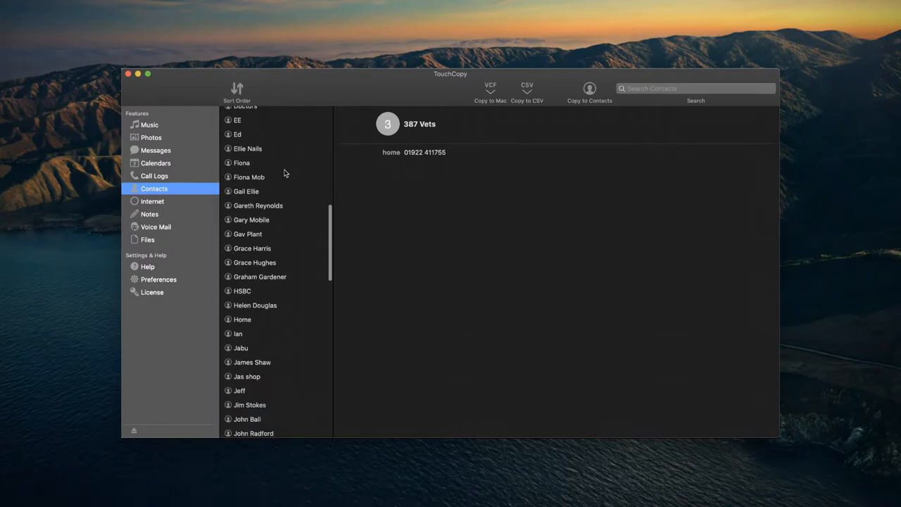
scroll(down, 3)
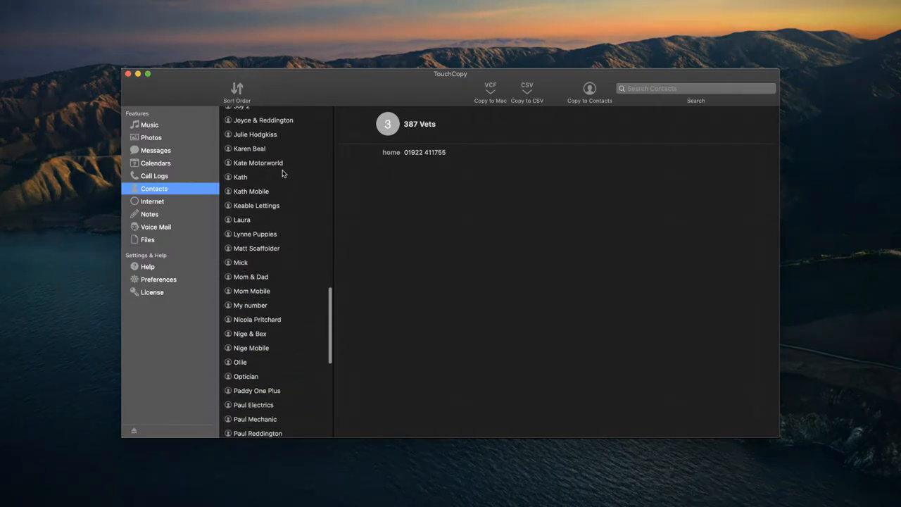
scroll(down, 3)
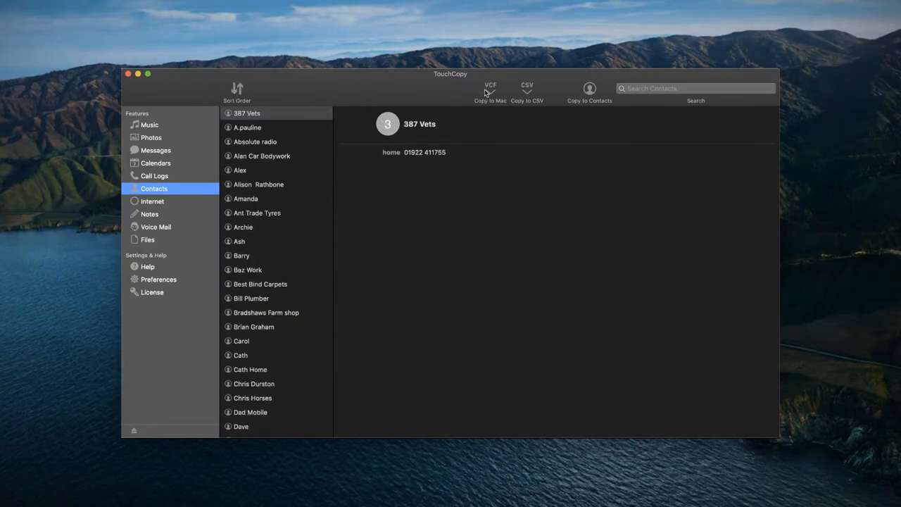
mouse_move(524, 104)
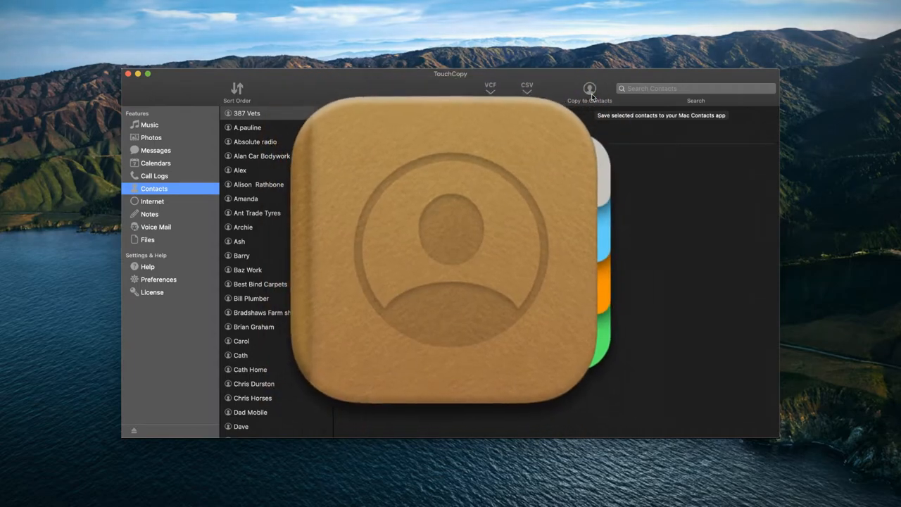
click(149, 214)
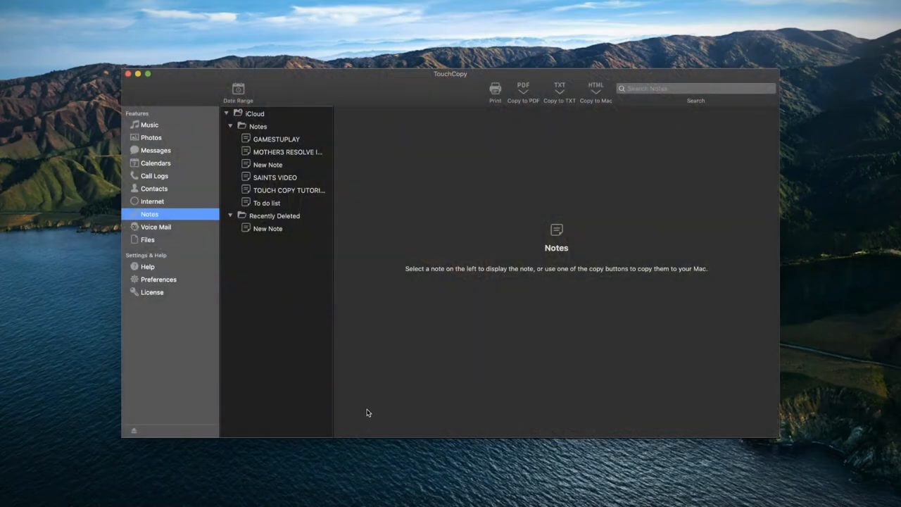
Read the GAMESTUPLAY, TOUCH COPY TUTORIAL VIDEO and SAINTS VIDEO notes, ending on the map New Note.
click(276, 140)
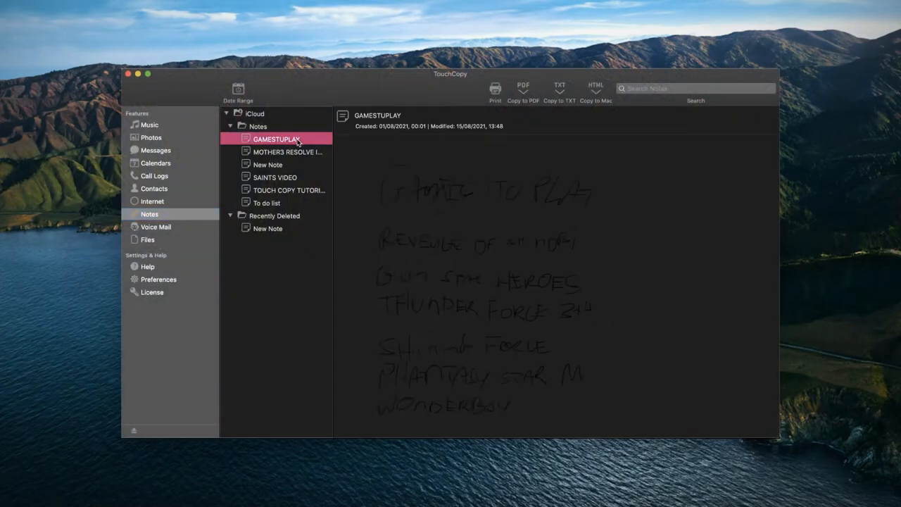
click(268, 164)
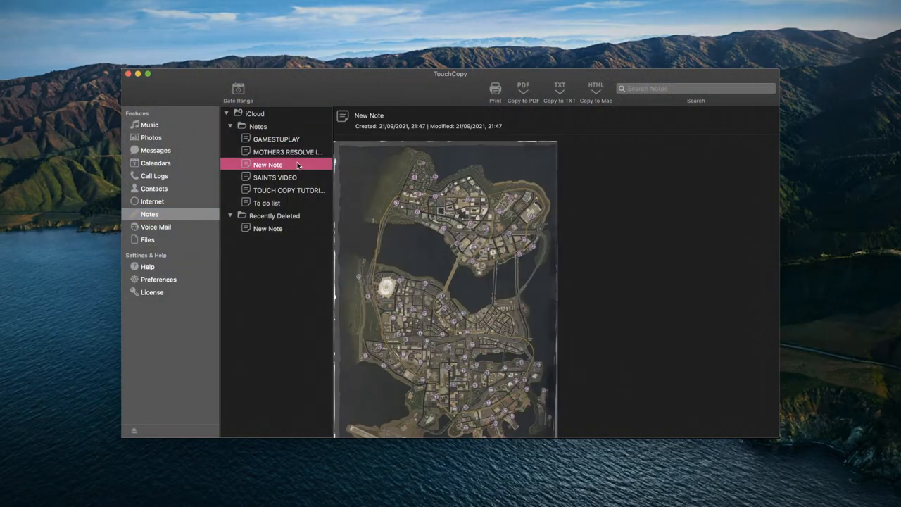
click(288, 190)
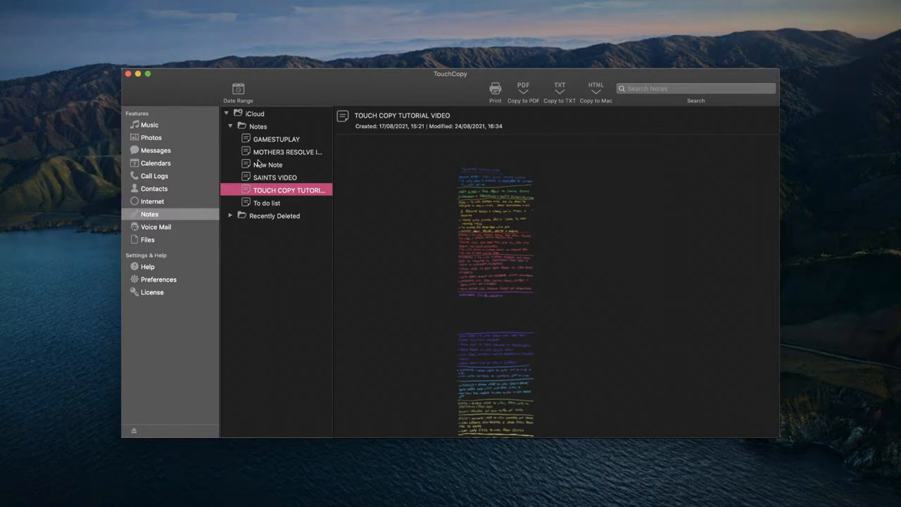
click(275, 178)
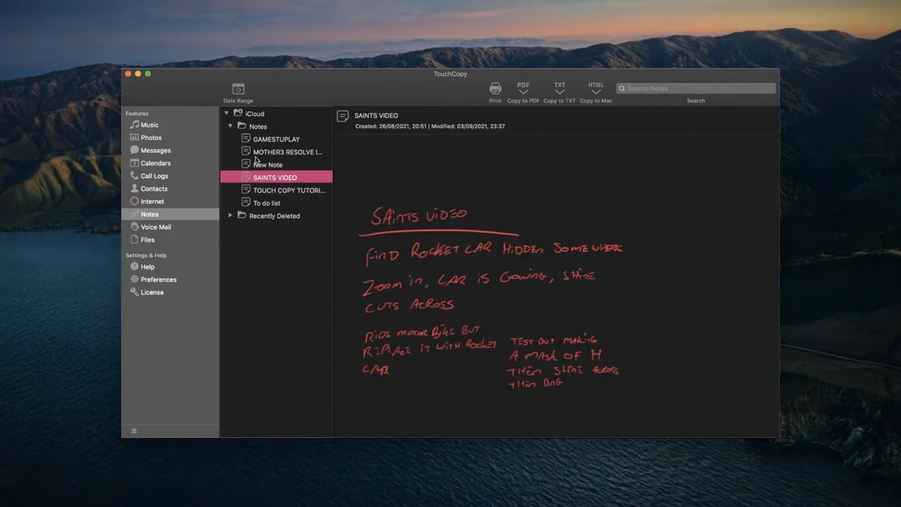
click(268, 163)
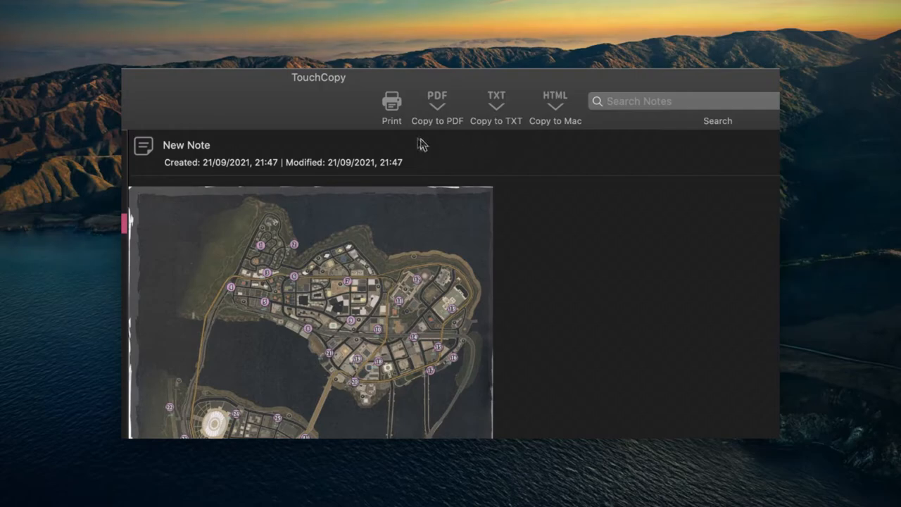
Print the map New Note, then dismiss the notes date-range filter without applying it.
click(392, 101)
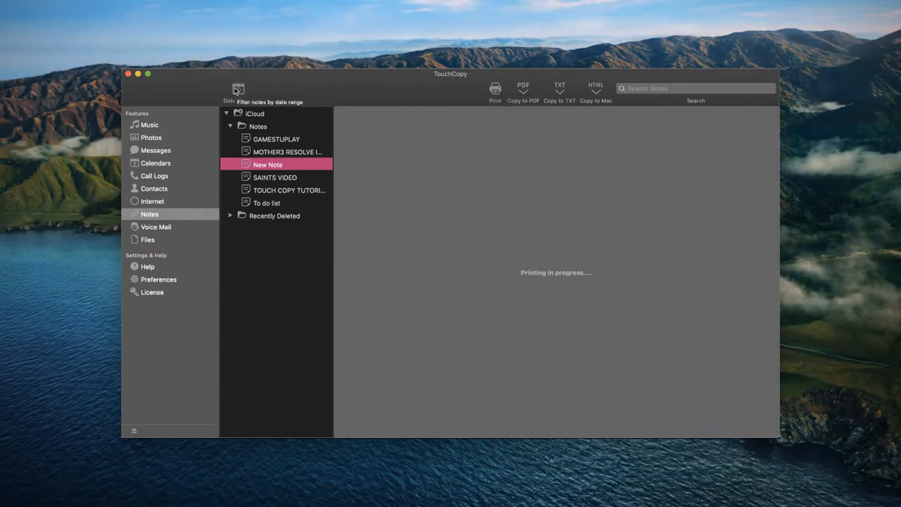
click(238, 91)
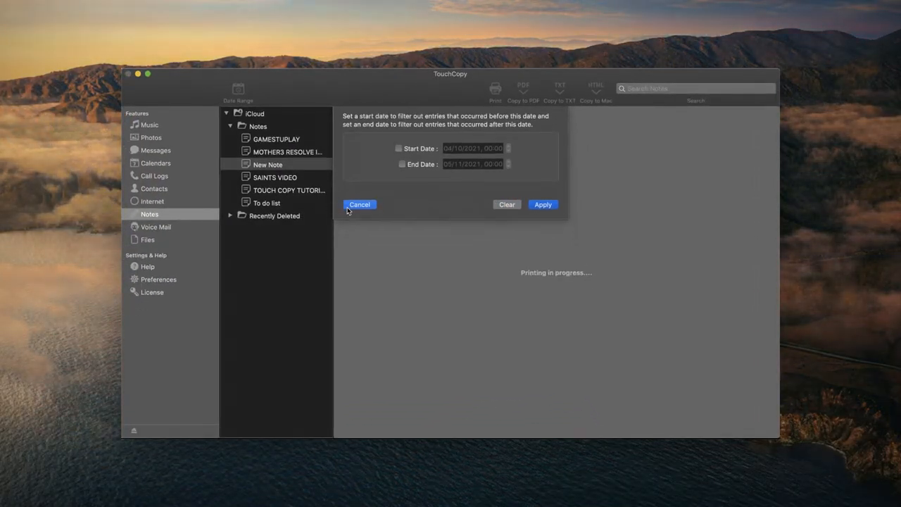
click(359, 204)
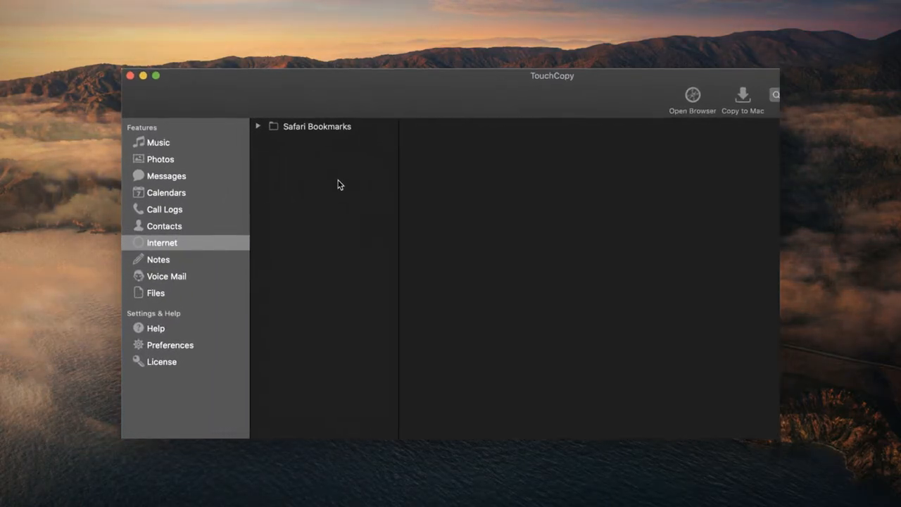
Expand Safari Bookmarks and BookmarksBar and preview the Wide Angle Software TouchCopy product page.
click(258, 126)
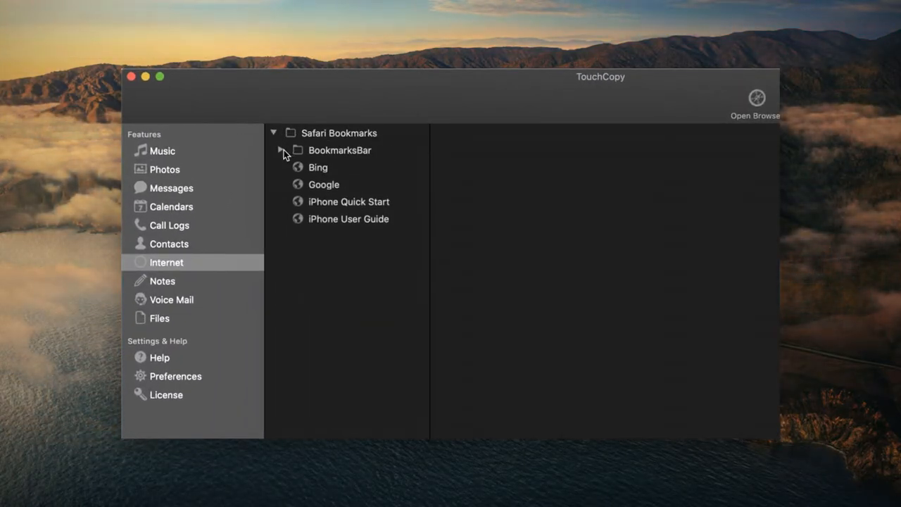
click(282, 149)
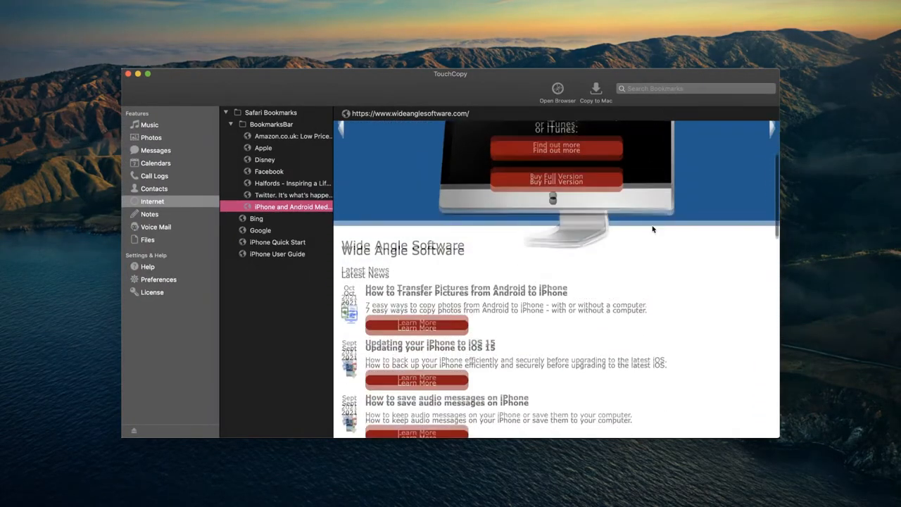
click(495, 136)
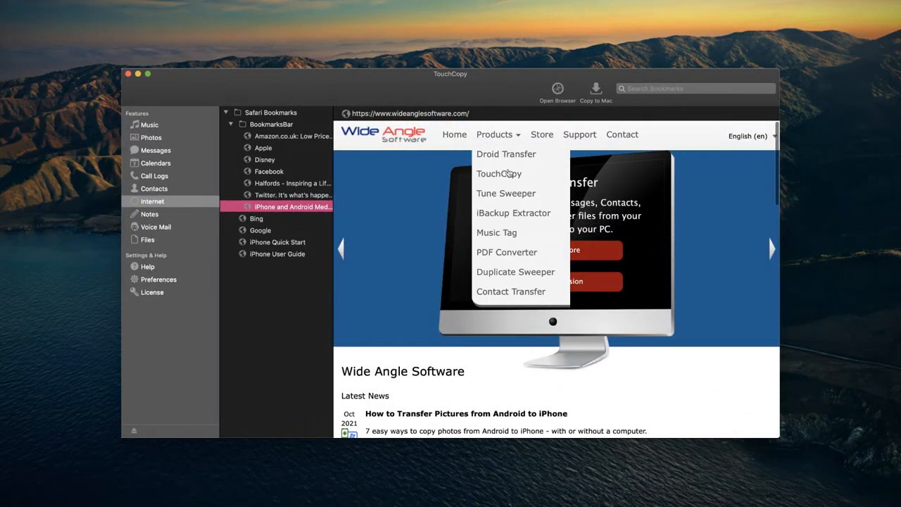
click(498, 173)
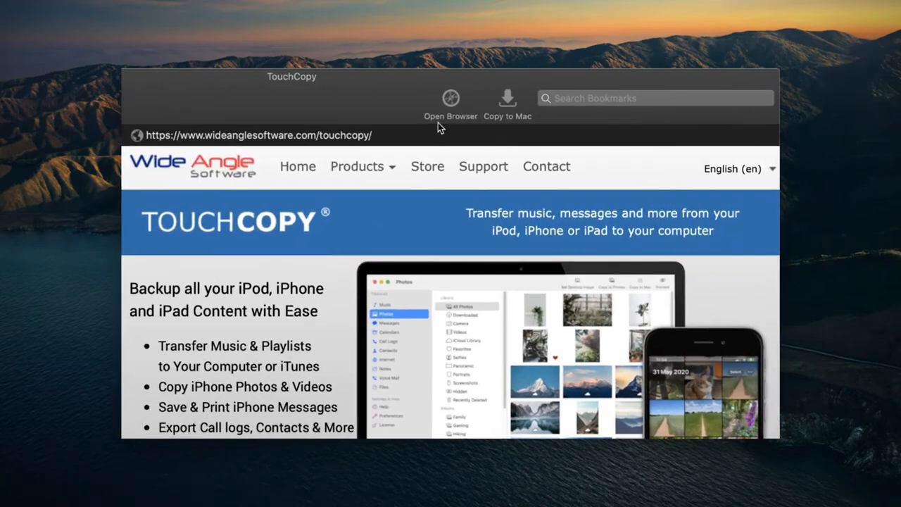
mouse_move(451, 102)
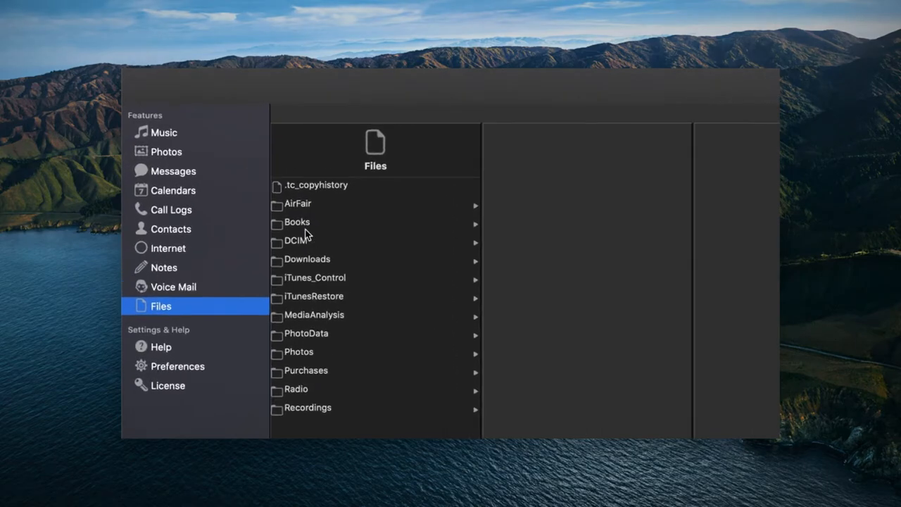
Browse Files into DCIM/100APPLE and select IMG_0001.JPG for export.
click(310, 239)
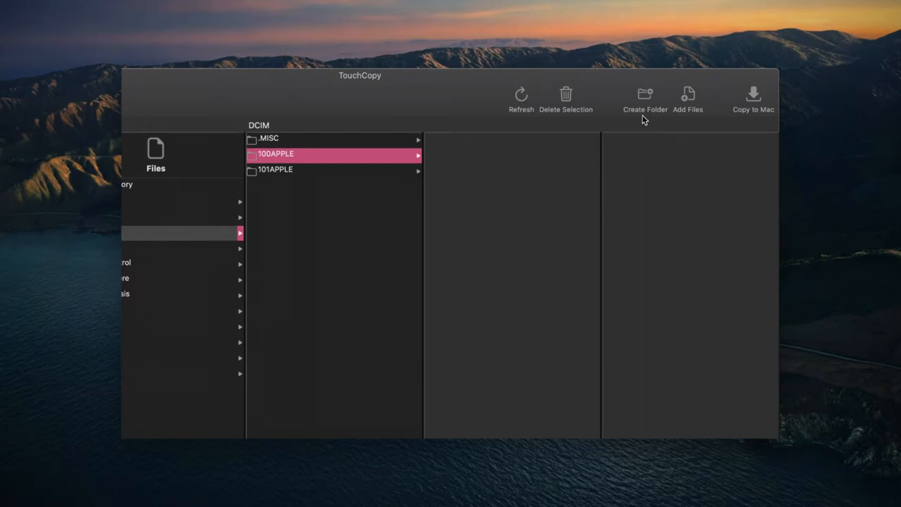
click(276, 153)
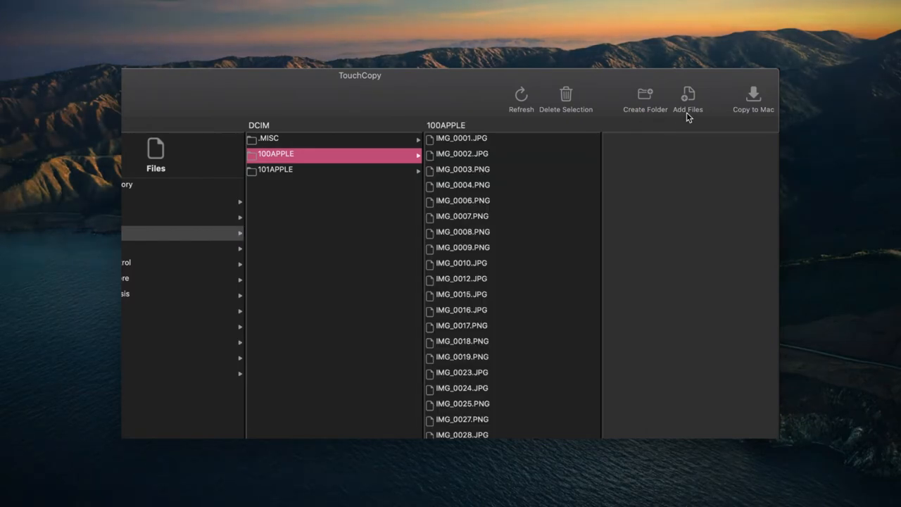
mouse_move(687, 98)
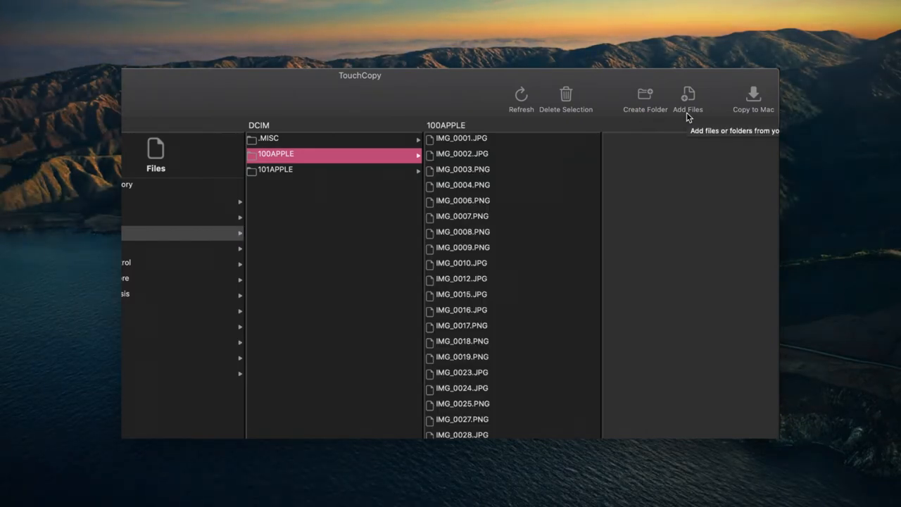
mouse_move(645, 99)
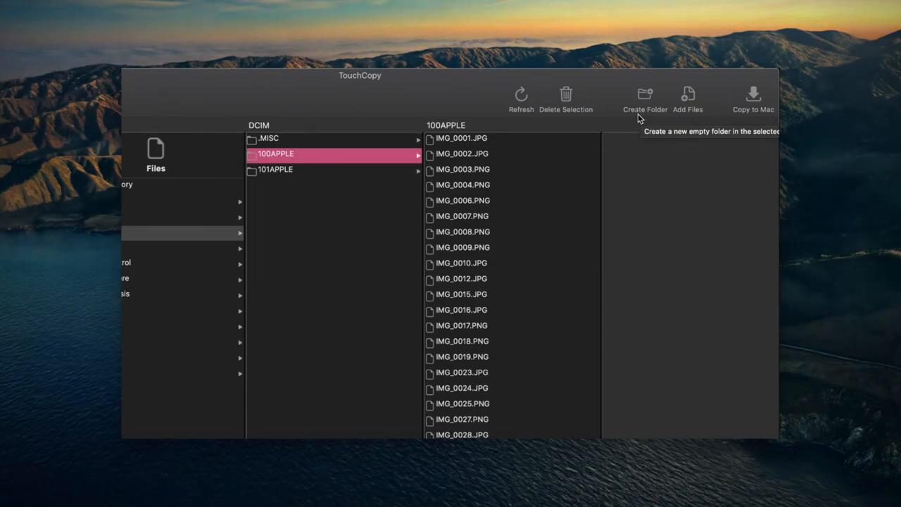
mouse_move(405, 187)
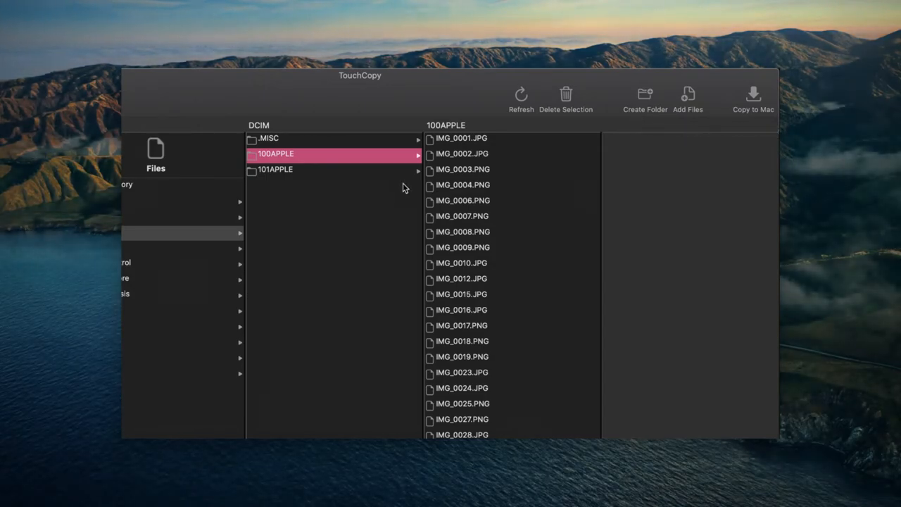
click(462, 138)
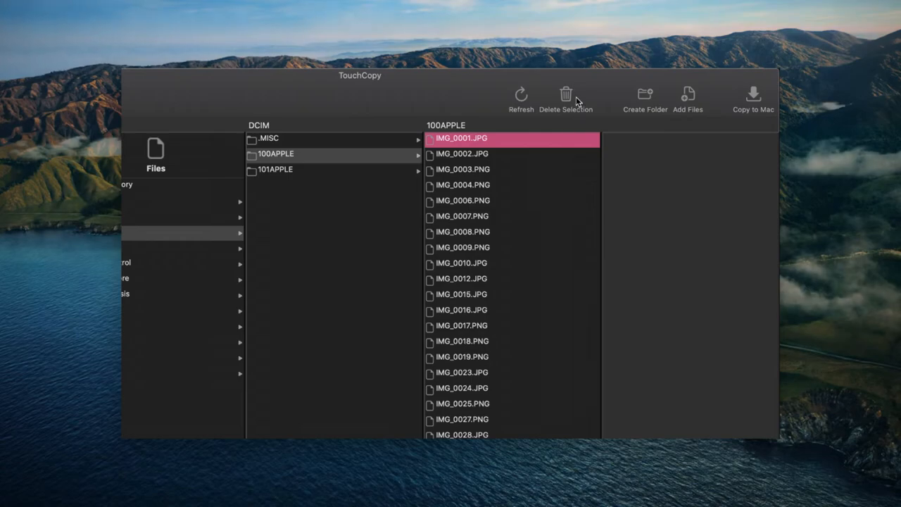
mouse_move(566, 99)
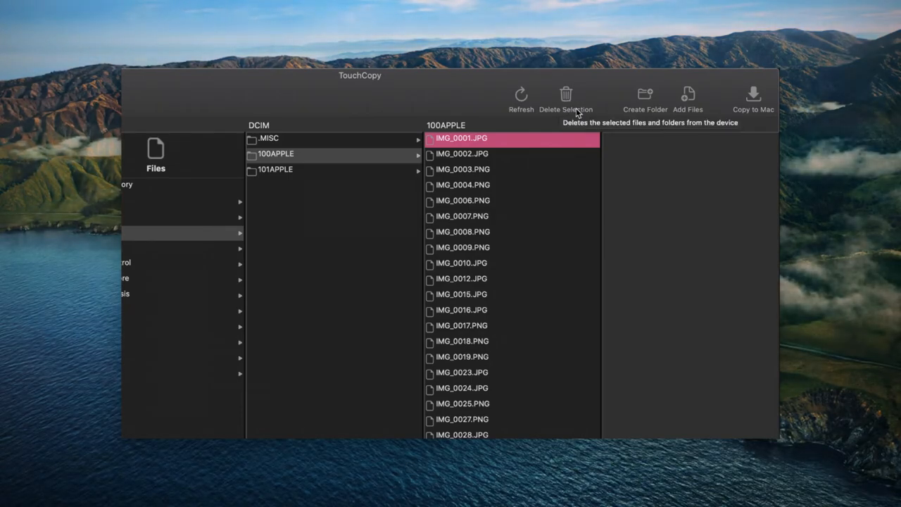
mouse_move(355, 191)
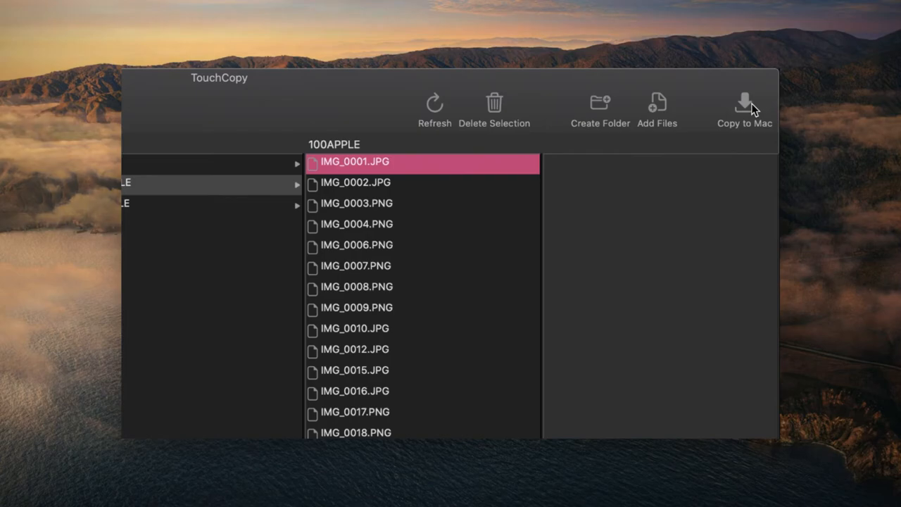
Copy IMG_0001.JPG to the Mac with Desktop as the destination folder.
click(744, 101)
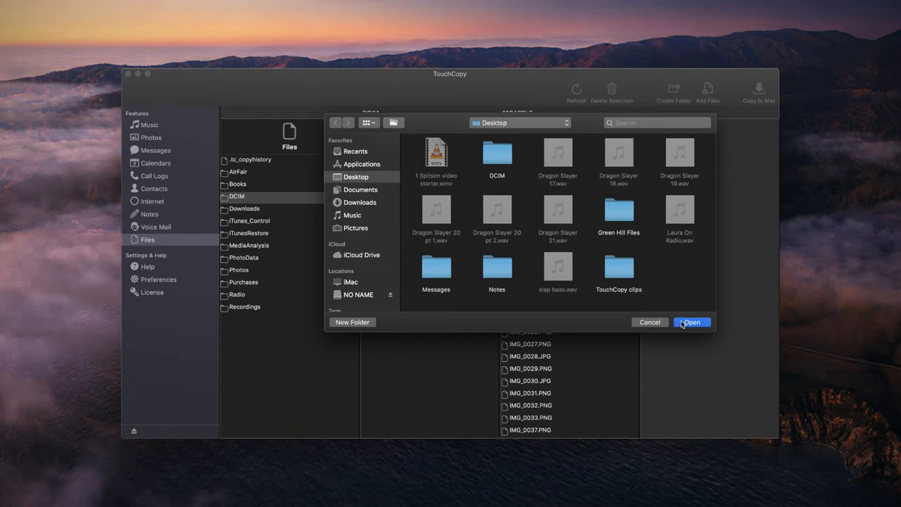
click(692, 321)
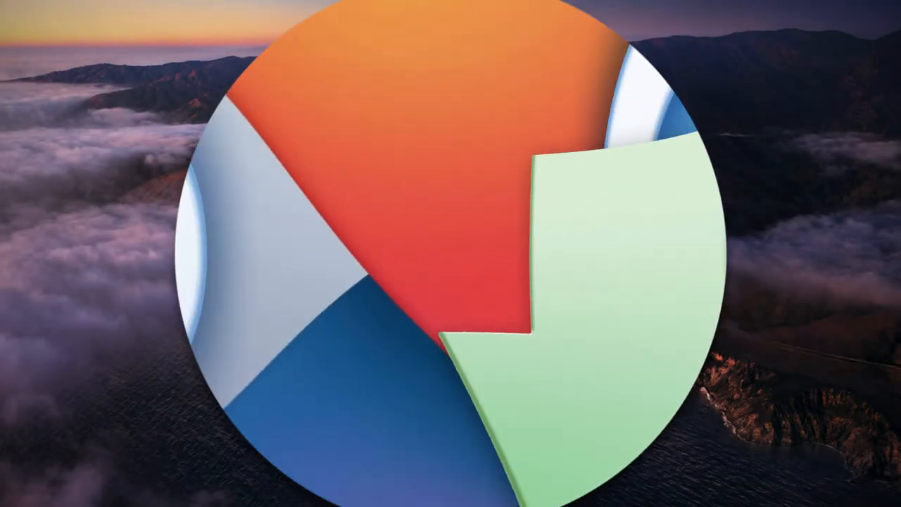